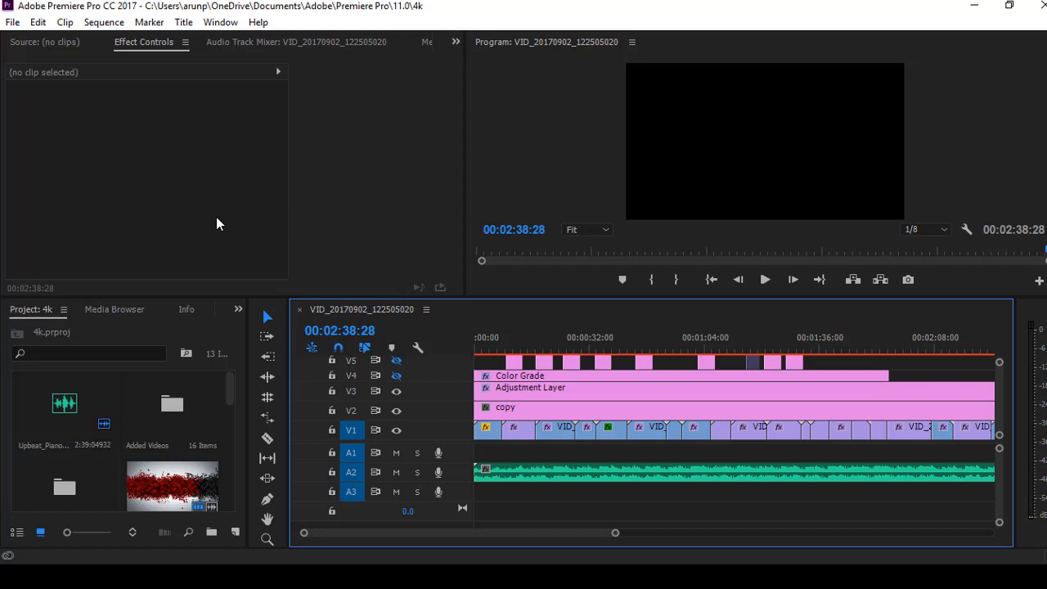
{"action": "mouse_move", "coordinate": [392, 342]}
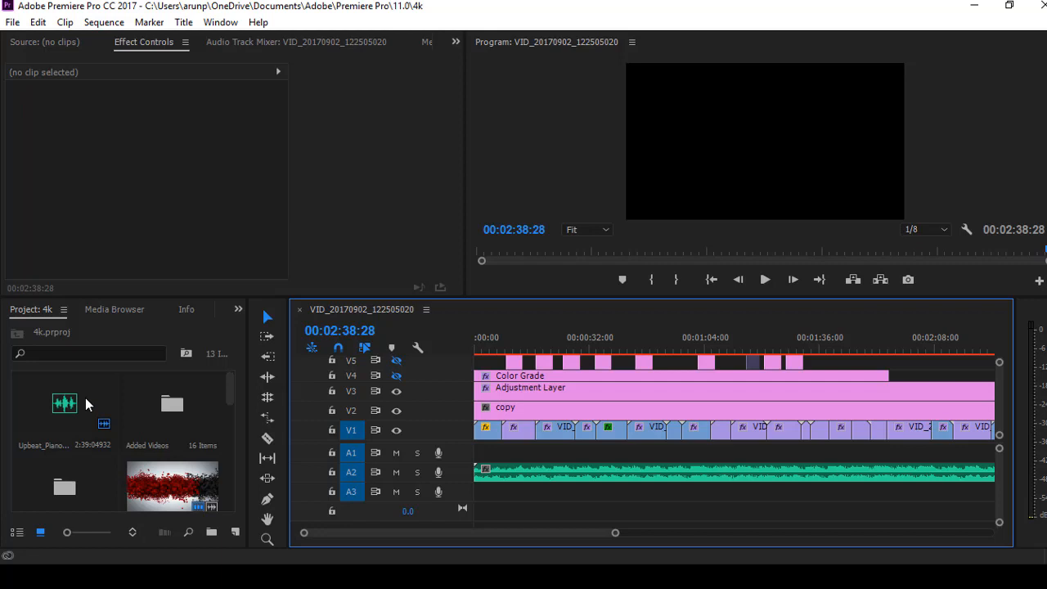
{"action": "mouse_move", "coordinate": [295, 386]}
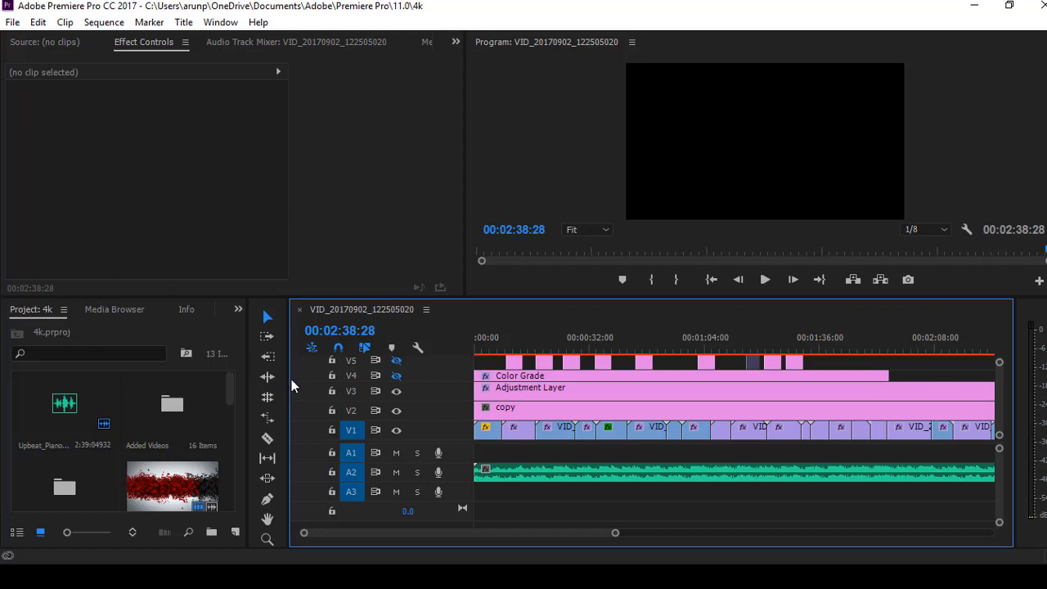
{"action": "mouse_move", "coordinate": [172, 234]}
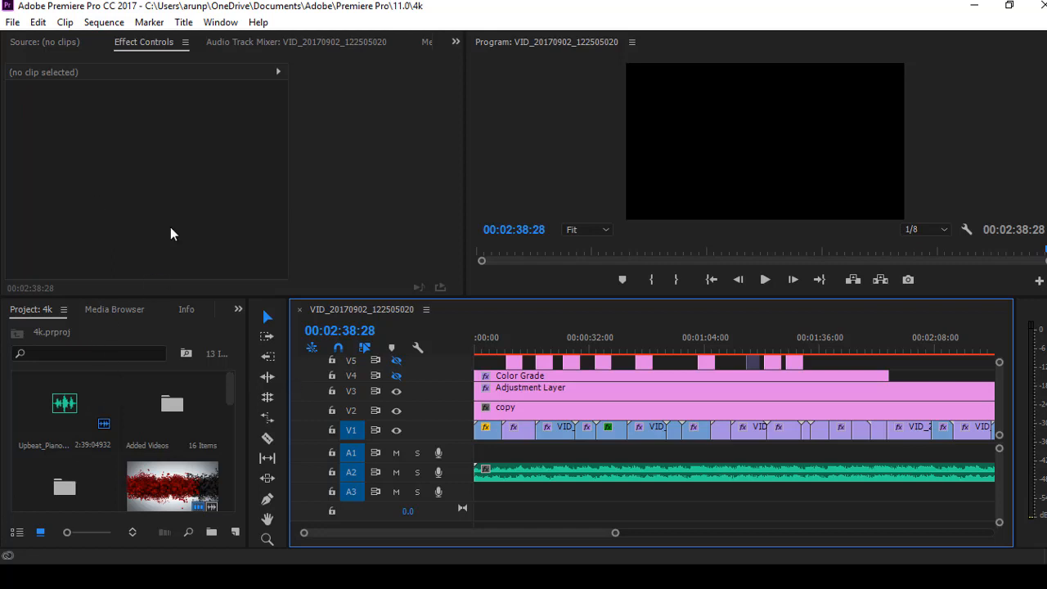
{"action": "mouse_move", "coordinate": [352, 180]}
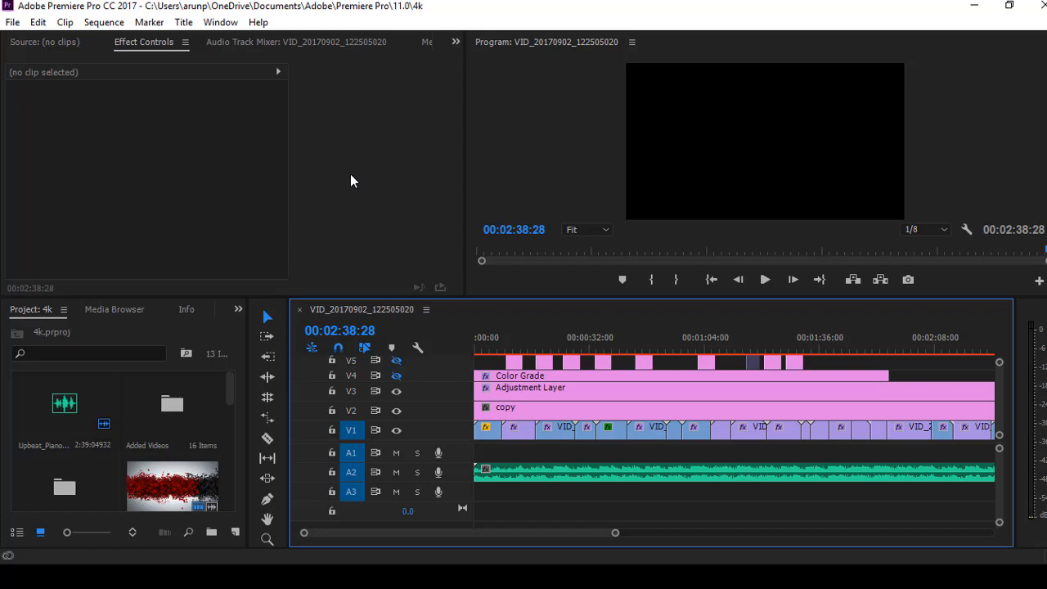
{"action": "mouse_move", "coordinate": [604, 451]}
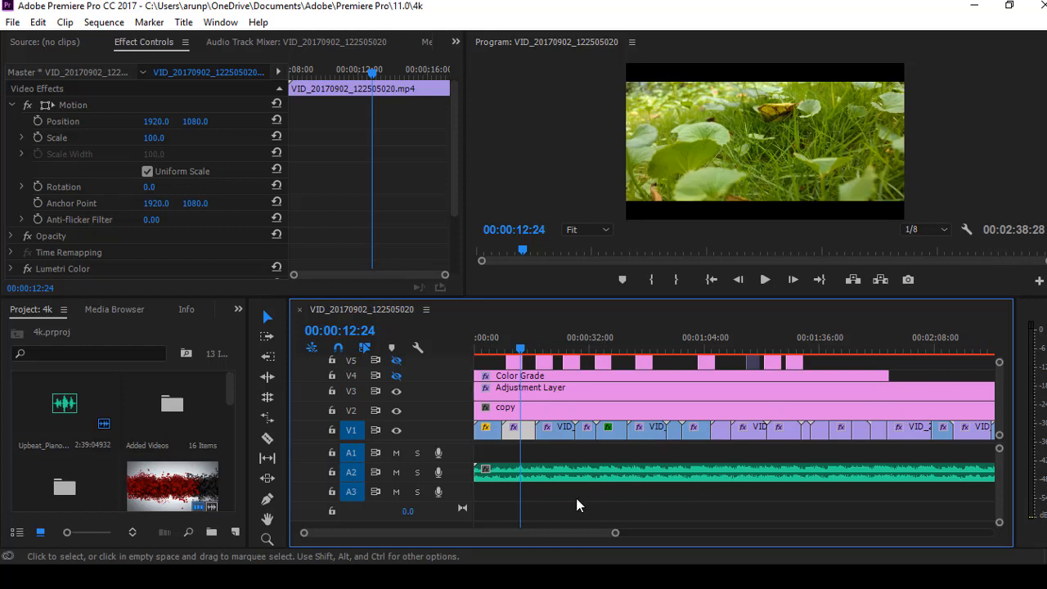
{"action": "mouse_move", "coordinate": [552, 511]}
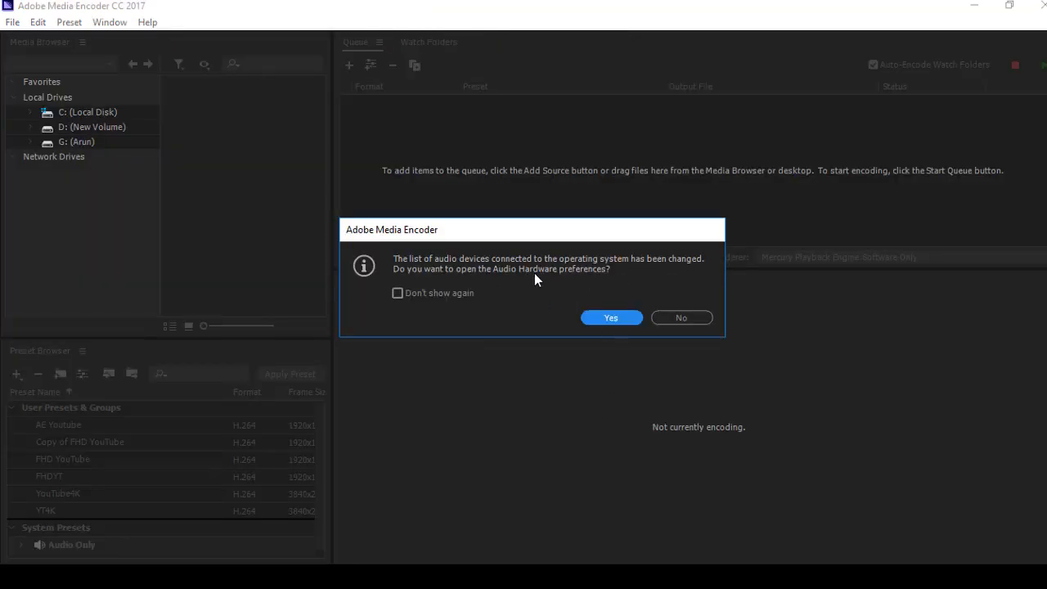
{"action": "mouse_move", "coordinate": [513, 307]}
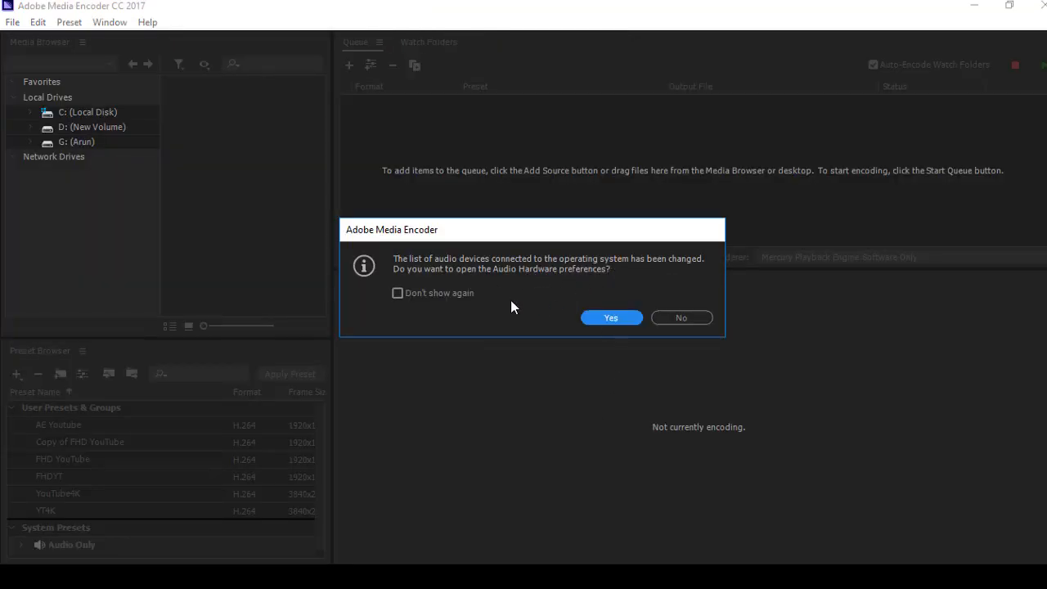
{"action": "mouse_move", "coordinate": [682, 318]}
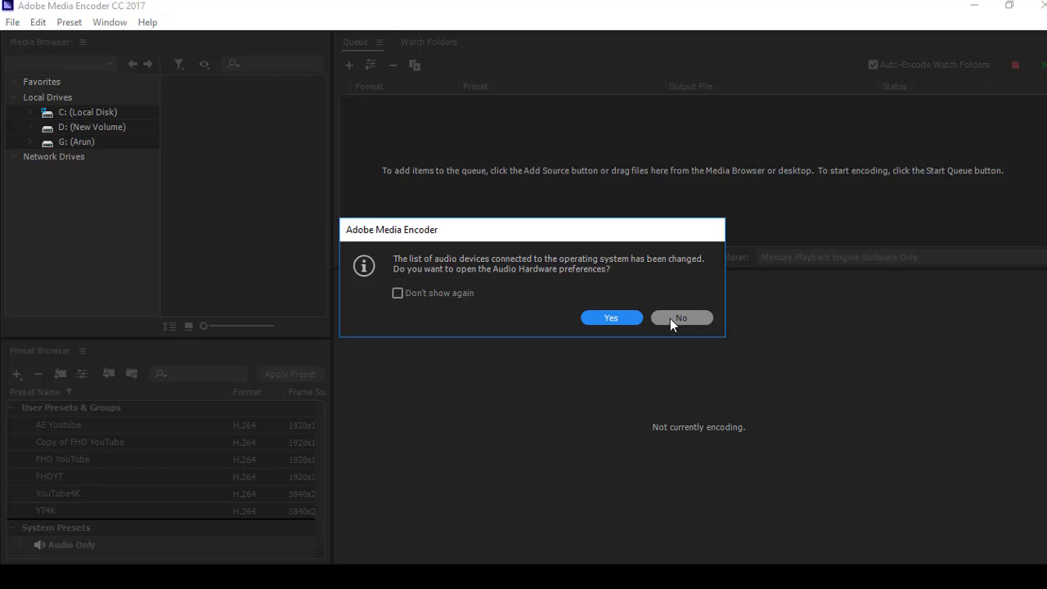
Step: Decline the audio hardware prompt and add the 4k project's sequence to the encoding queue
{"action": "left_click", "coordinate": [681, 318]}
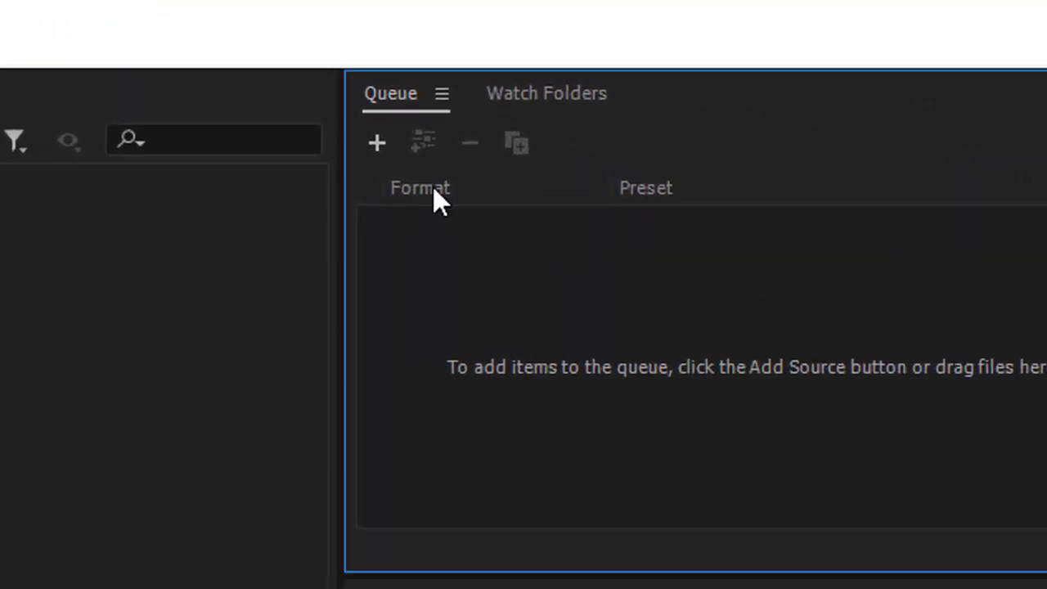
{"action": "left_click", "coordinate": [376, 142]}
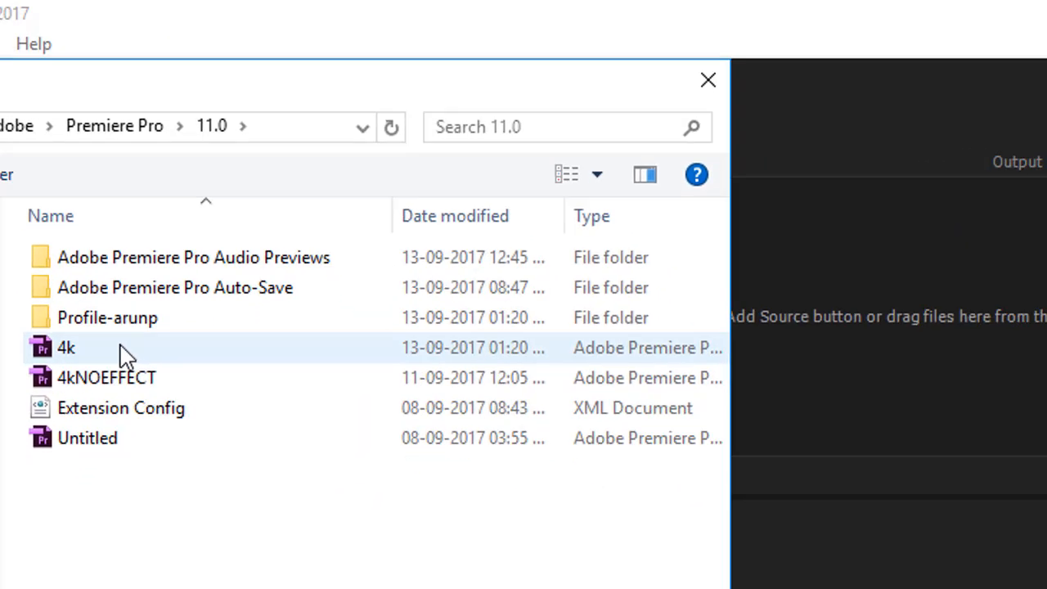
{"action": "double_click", "coordinate": [65, 347]}
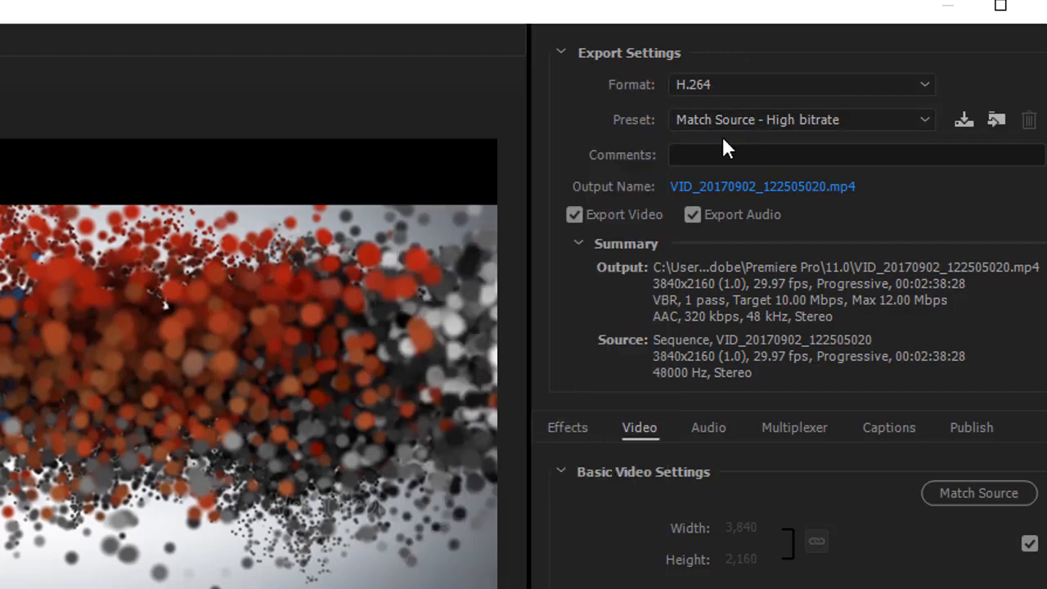
Step: Keep Match Source – High bitrate with VBR 1-pass, 20 Mbps target and 25 Mbps maximum
{"action": "left_click", "coordinate": [800, 119]}
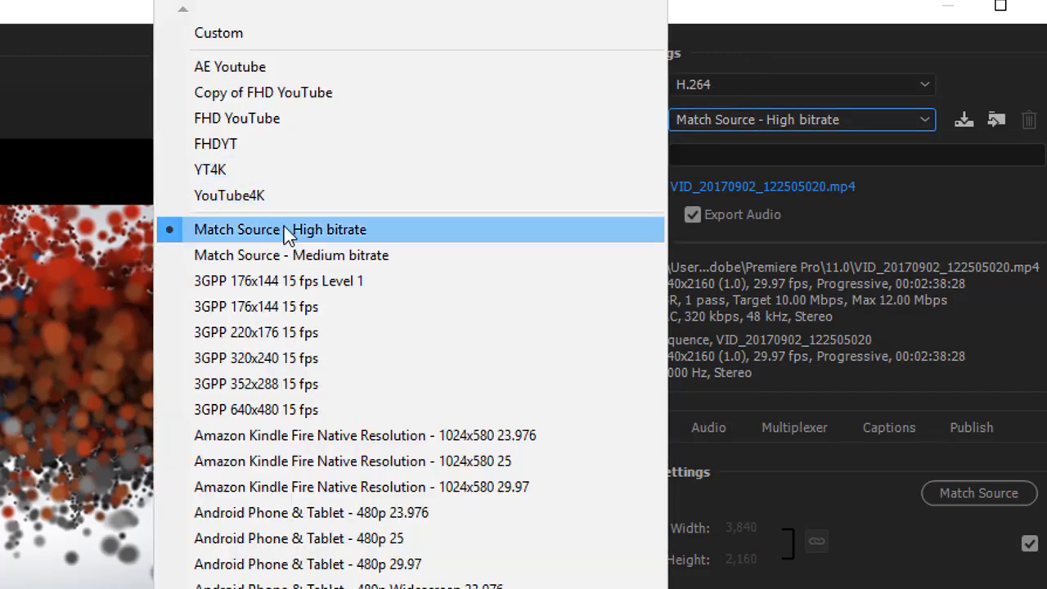
{"action": "left_click", "coordinate": [279, 229]}
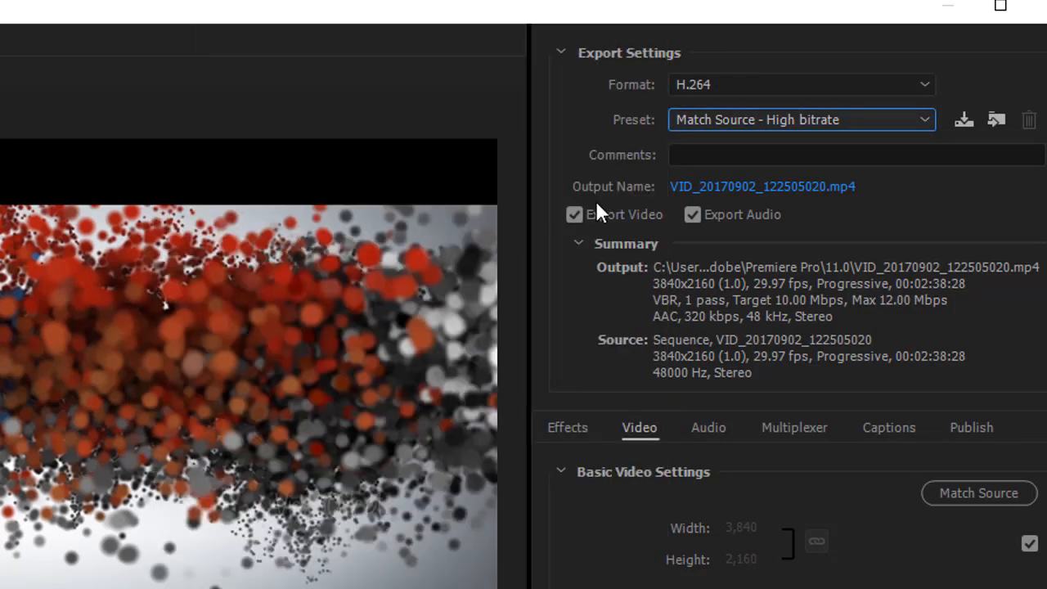
{"action": "mouse_move", "coordinate": [722, 261]}
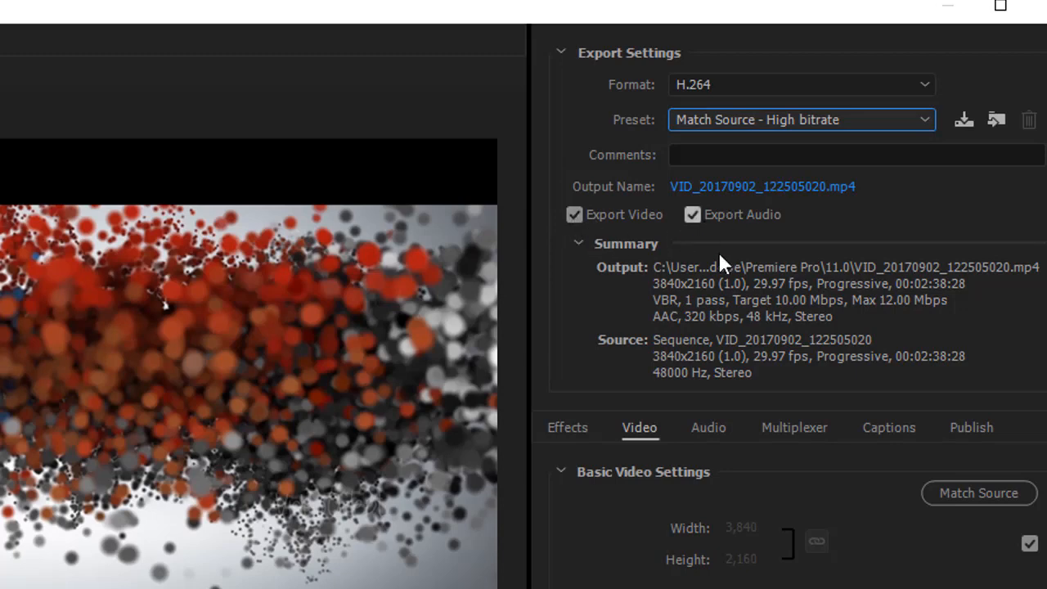
{"action": "scroll", "scroll_direction": "down", "scroll_amount": 3}
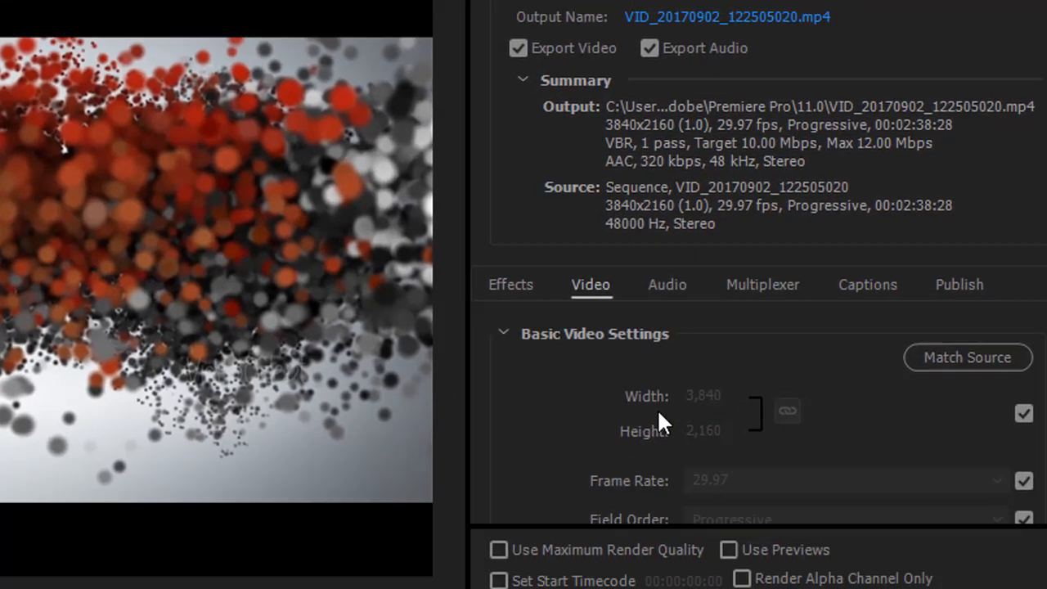
{"action": "scroll", "scroll_direction": "down", "scroll_amount": 3}
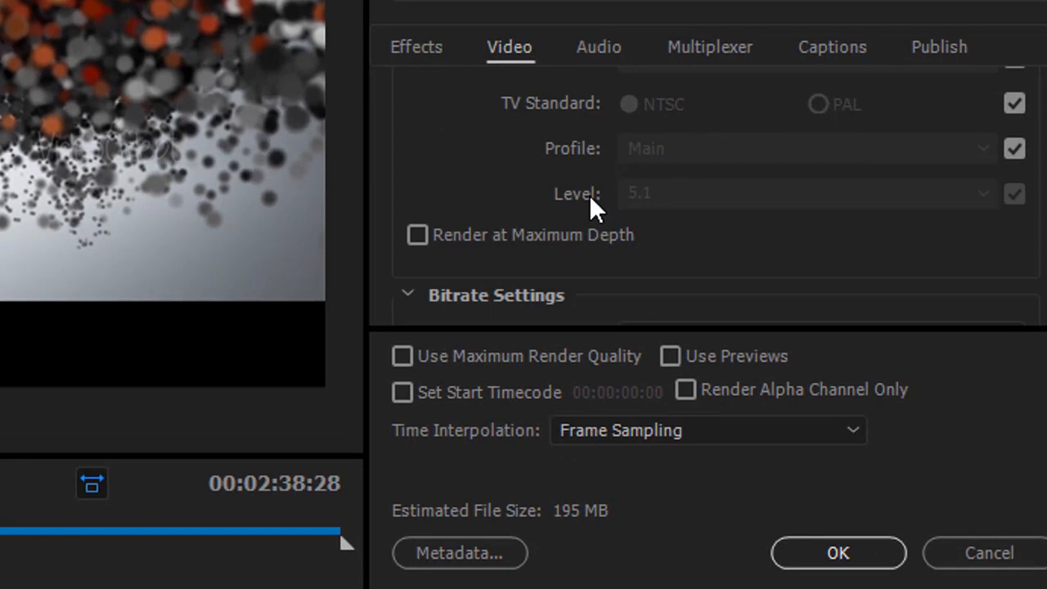
{"action": "mouse_move", "coordinate": [581, 229]}
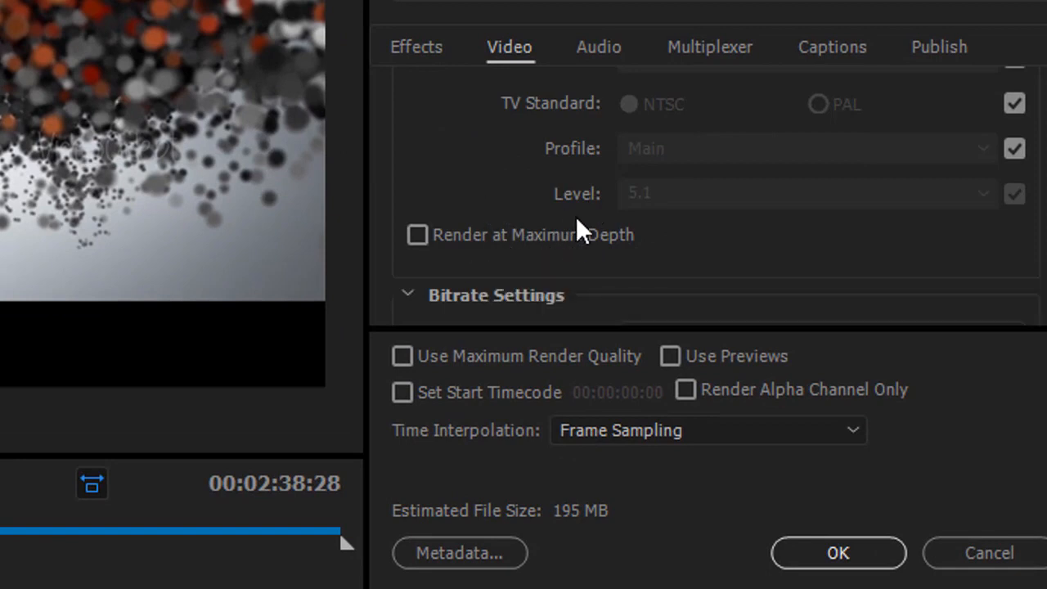
{"action": "mouse_move", "coordinate": [642, 233]}
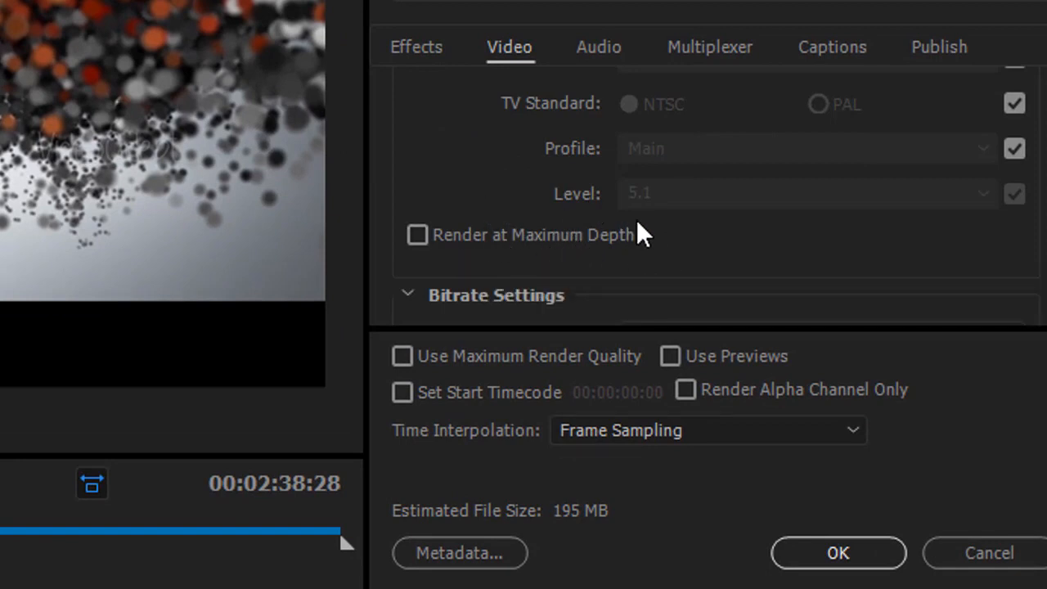
{"action": "scroll", "scroll_direction": "down", "scroll_amount": 3}
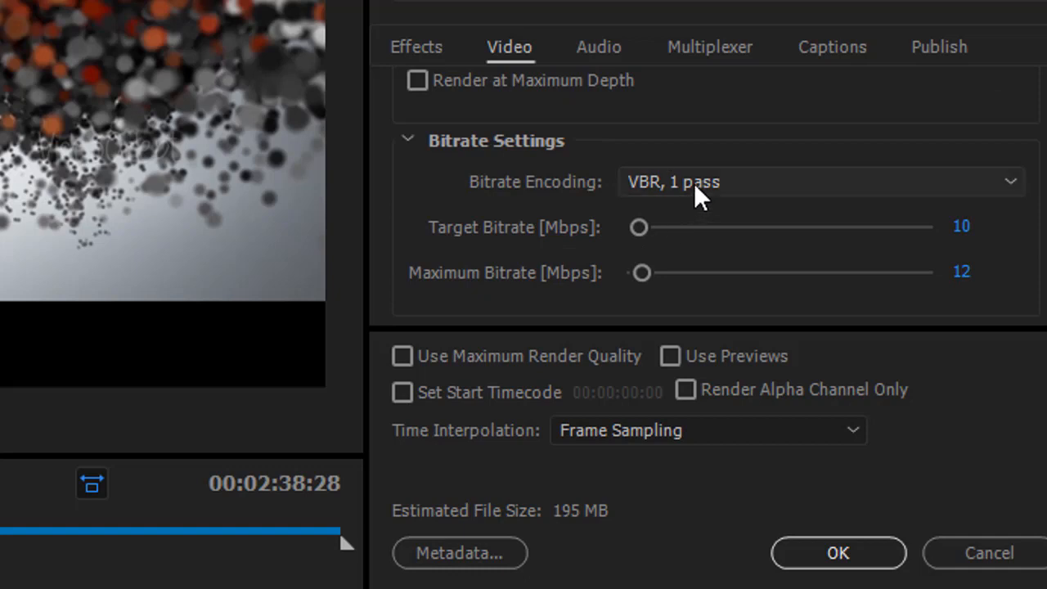
{"action": "left_click", "coordinate": [818, 181]}
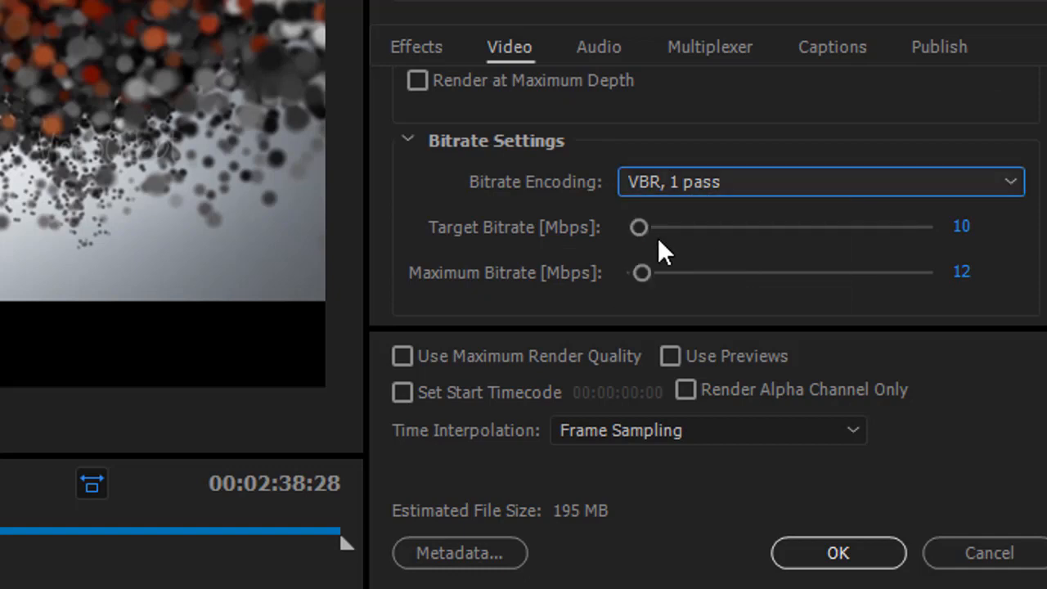
{"action": "double_click", "coordinate": [961, 227]}
{"action": "type", "text": "20"}
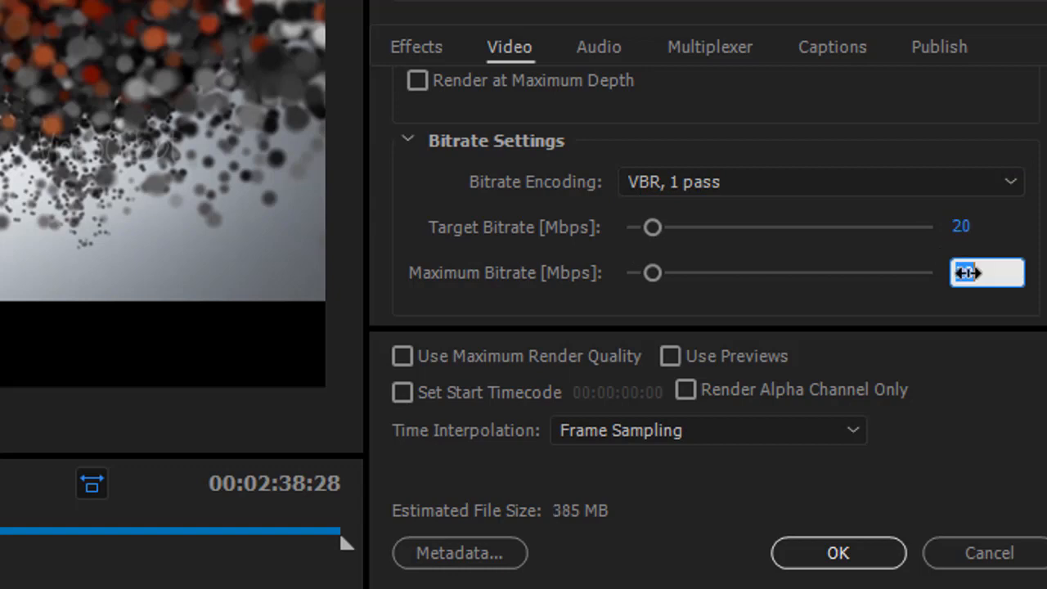
{"action": "type", "text": "25"}
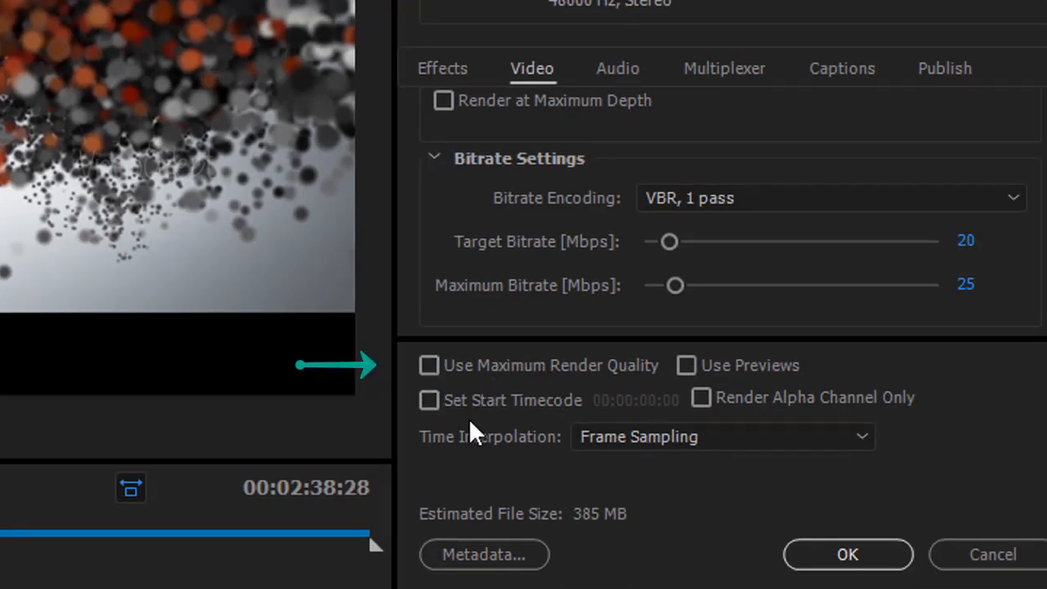
{"action": "mouse_move", "coordinate": [695, 135]}
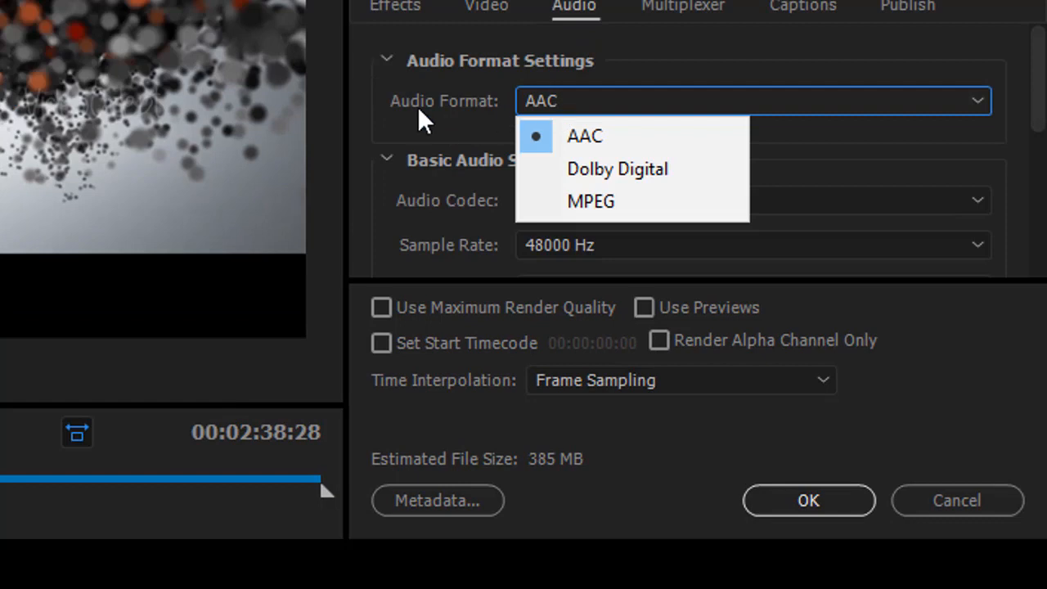
Step: Set the audio sample rate to 44100 Hz and keep MP4 as the multiplexer container
{"action": "left_click", "coordinate": [751, 245]}
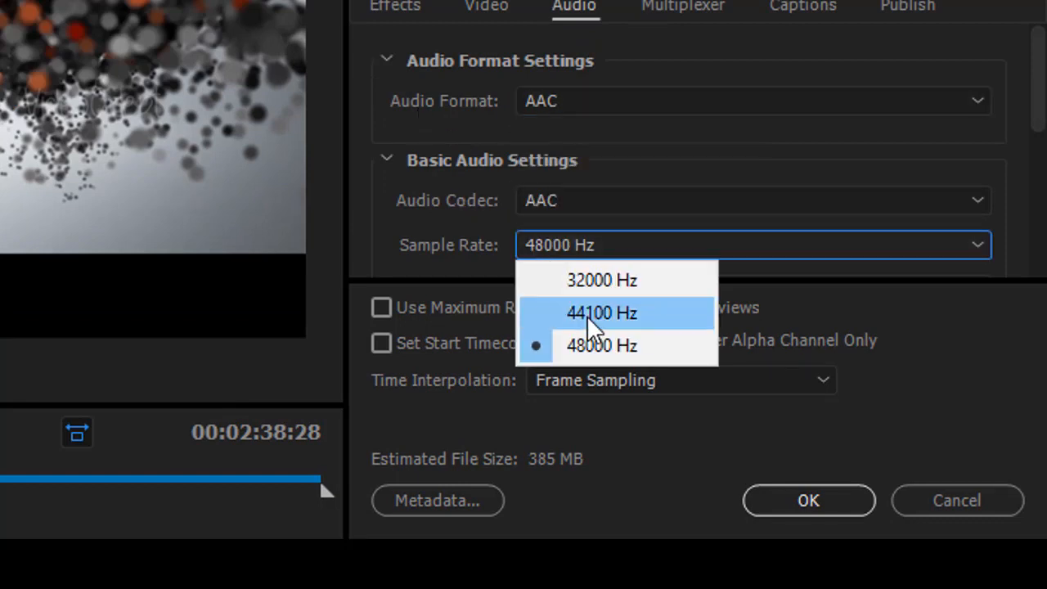
{"action": "left_click", "coordinate": [601, 312]}
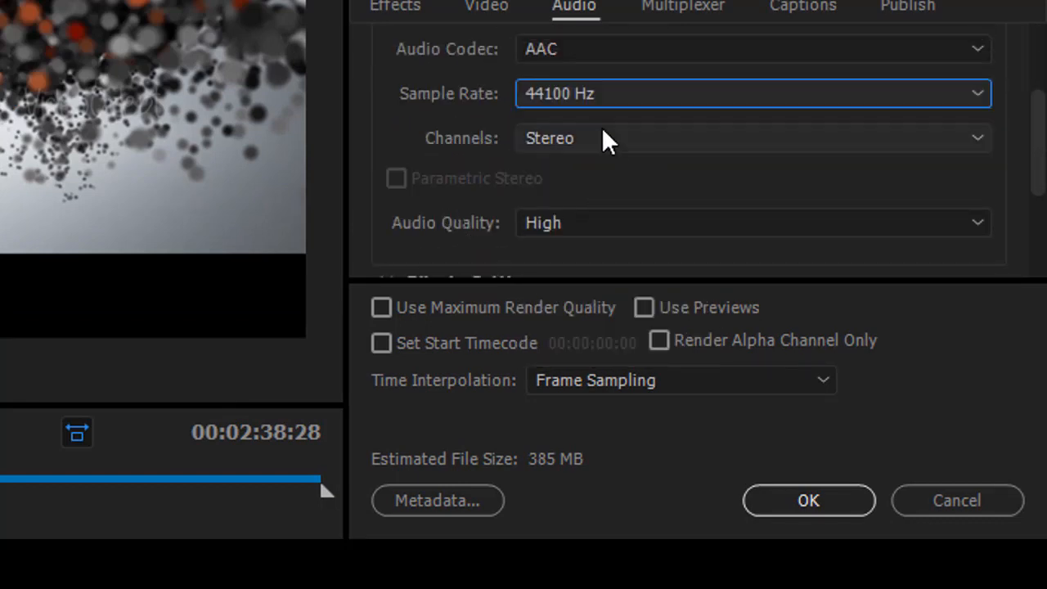
{"action": "scroll", "scroll_direction": "down", "scroll_amount": 3}
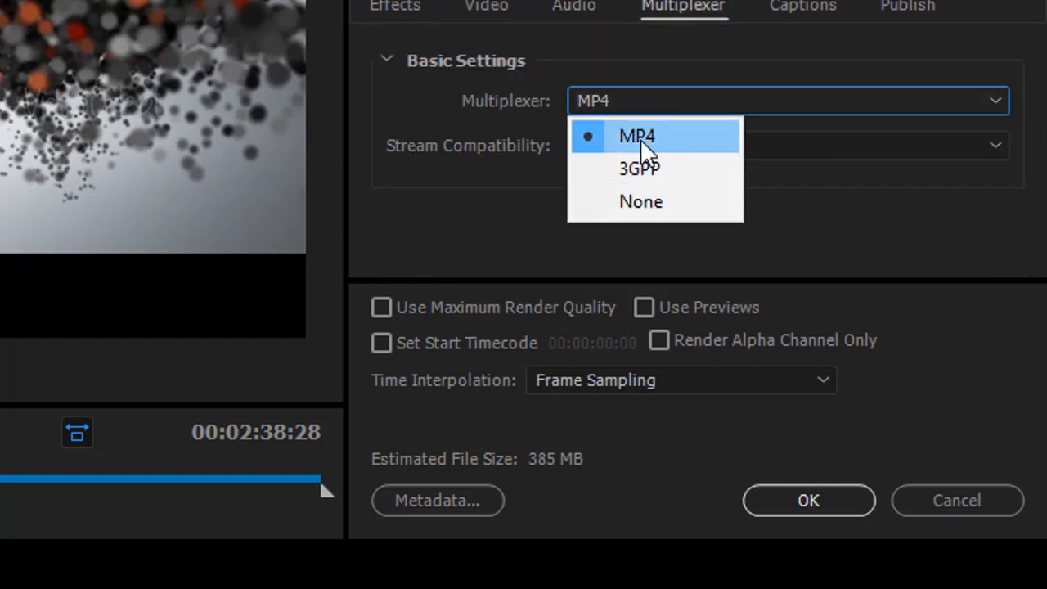
{"action": "left_click", "coordinate": [636, 136]}
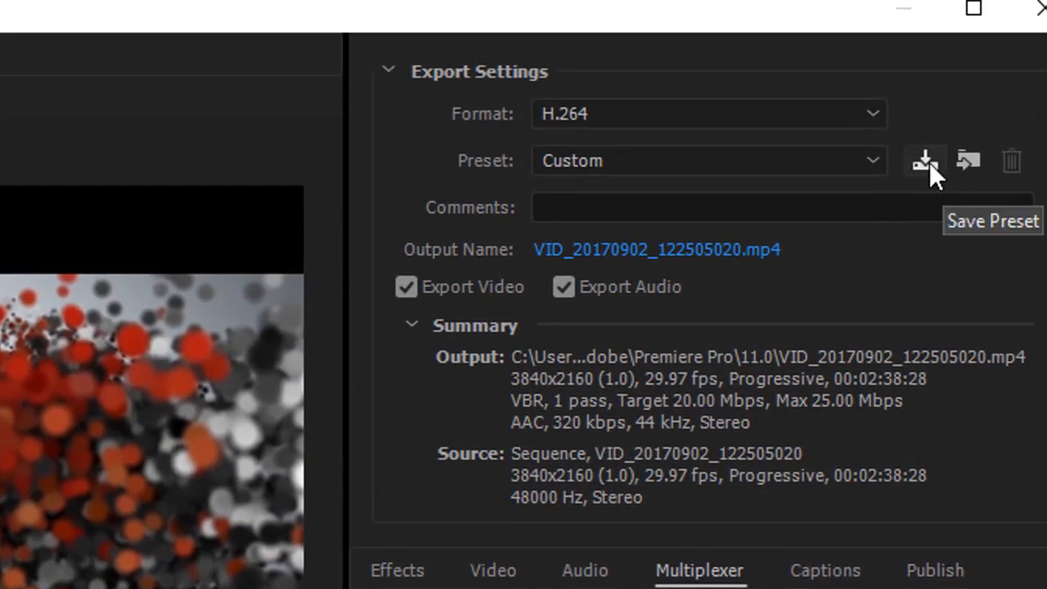
Step: Abandon saving a new preset, apply the YouTube4K preset, and view its Effects settings
{"action": "left_click", "coordinate": [925, 161]}
{"action": "type", "text": "4"}
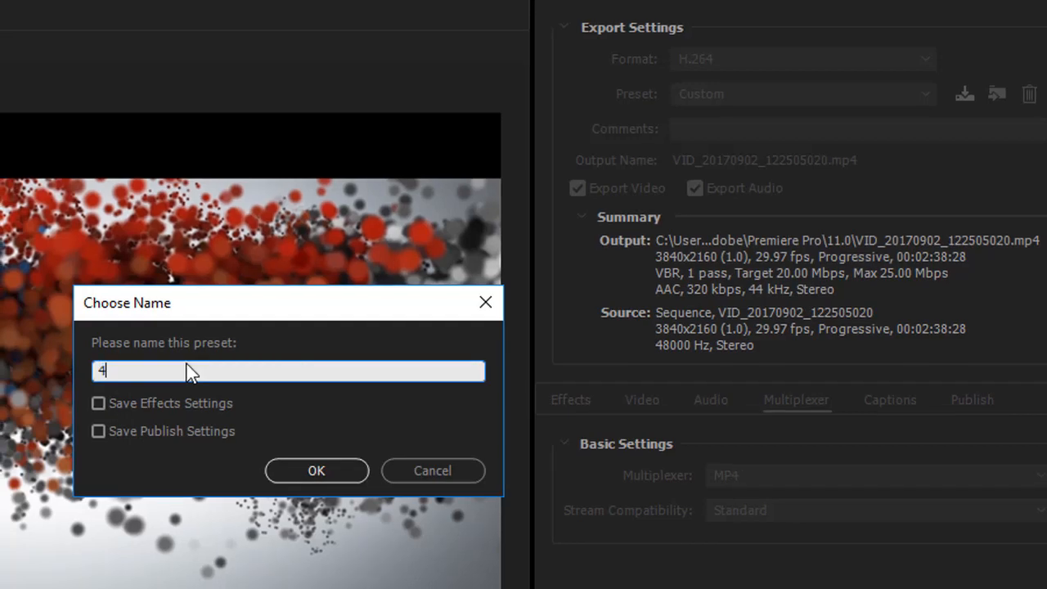
{"action": "key", "text": "backspace"}
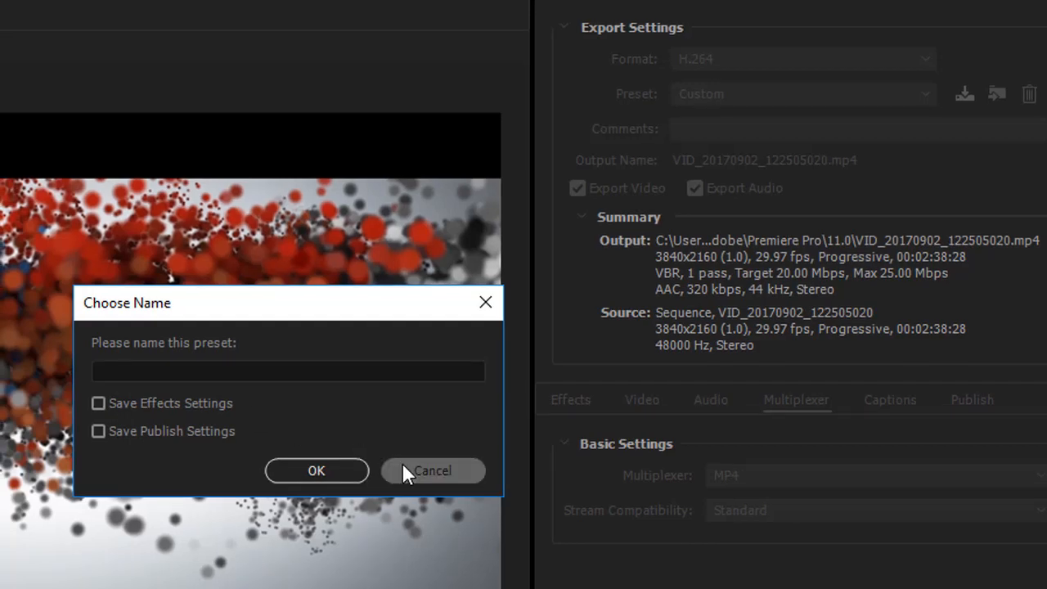
{"action": "left_click", "coordinate": [433, 471]}
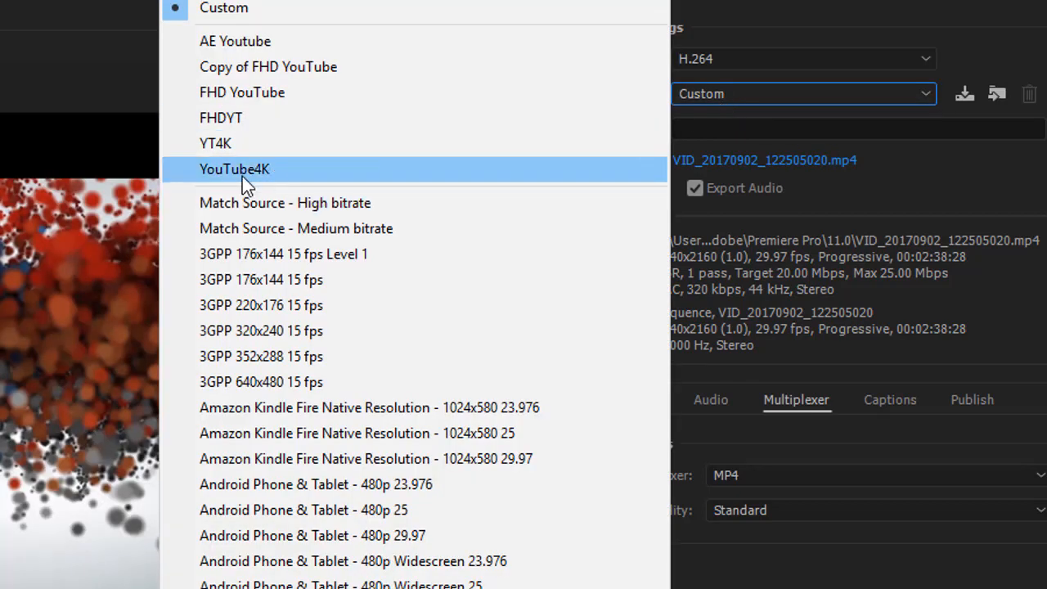
{"action": "left_click", "coordinate": [234, 169]}
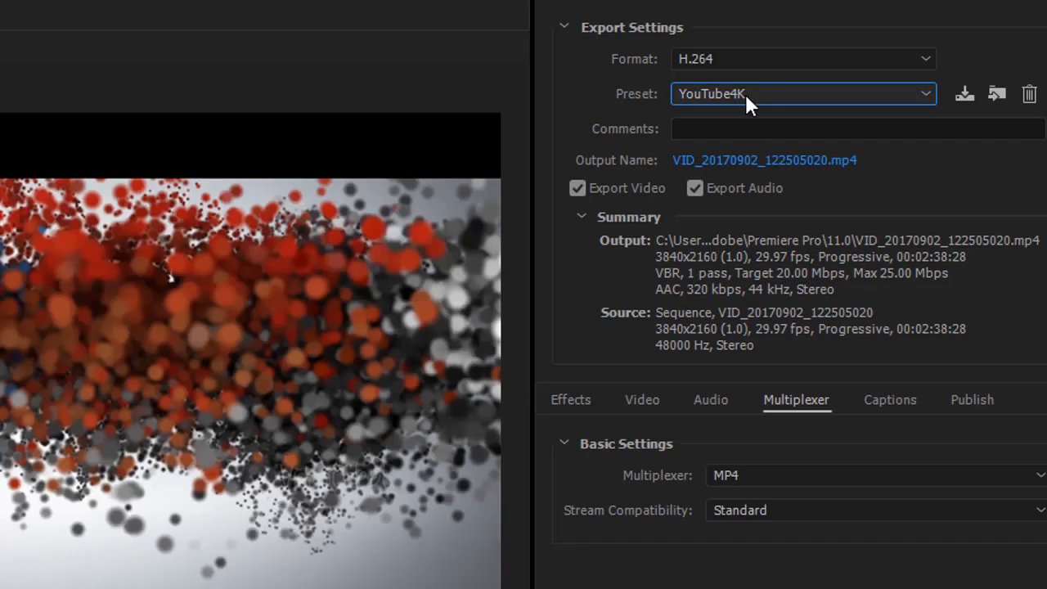
{"action": "mouse_move", "coordinate": [604, 420]}
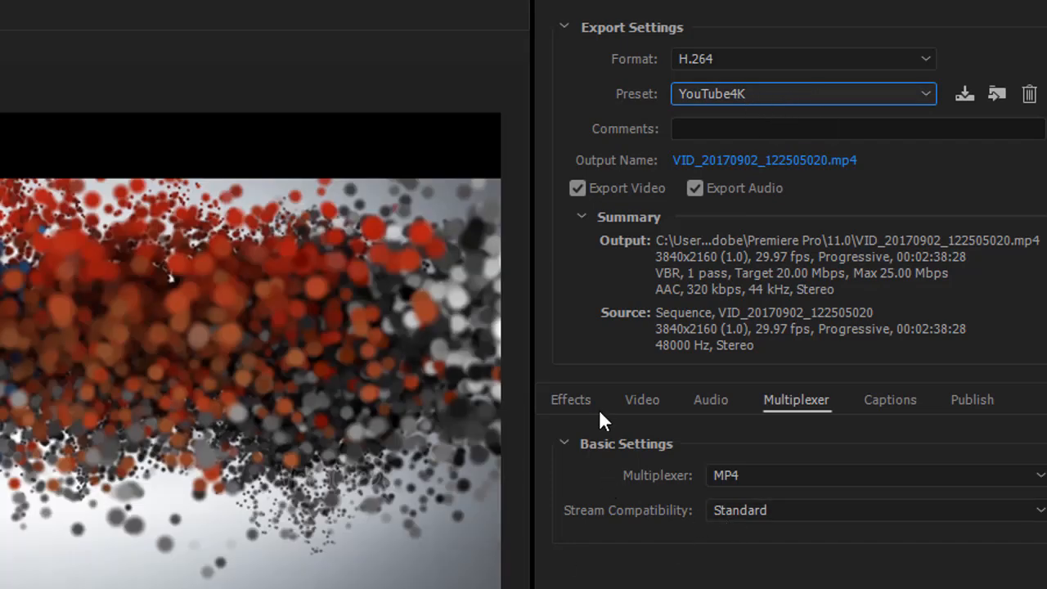
{"action": "left_click", "coordinate": [570, 400]}
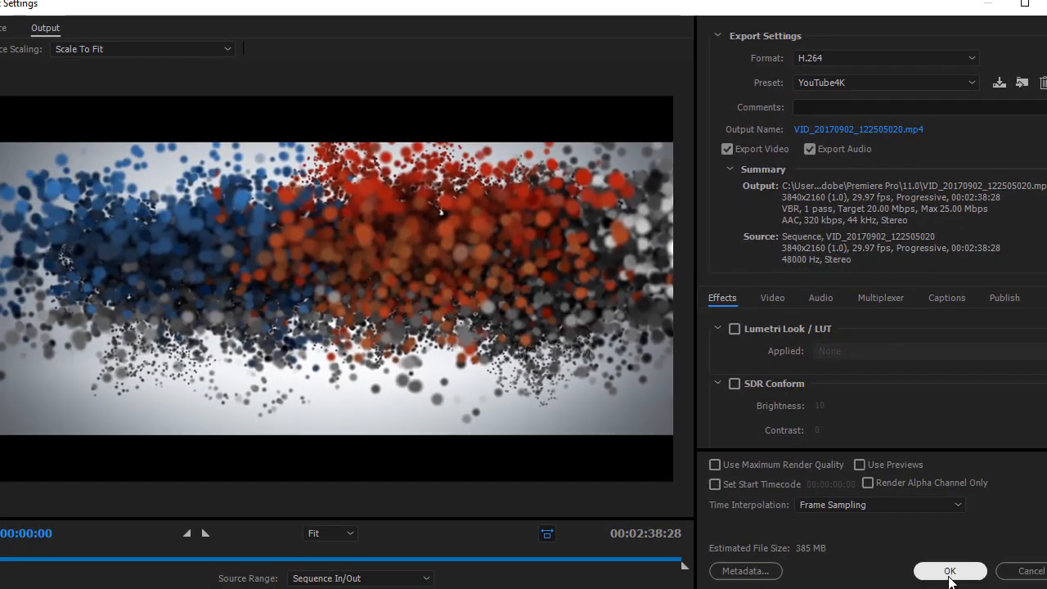
{"action": "mouse_move", "coordinate": [854, 378]}
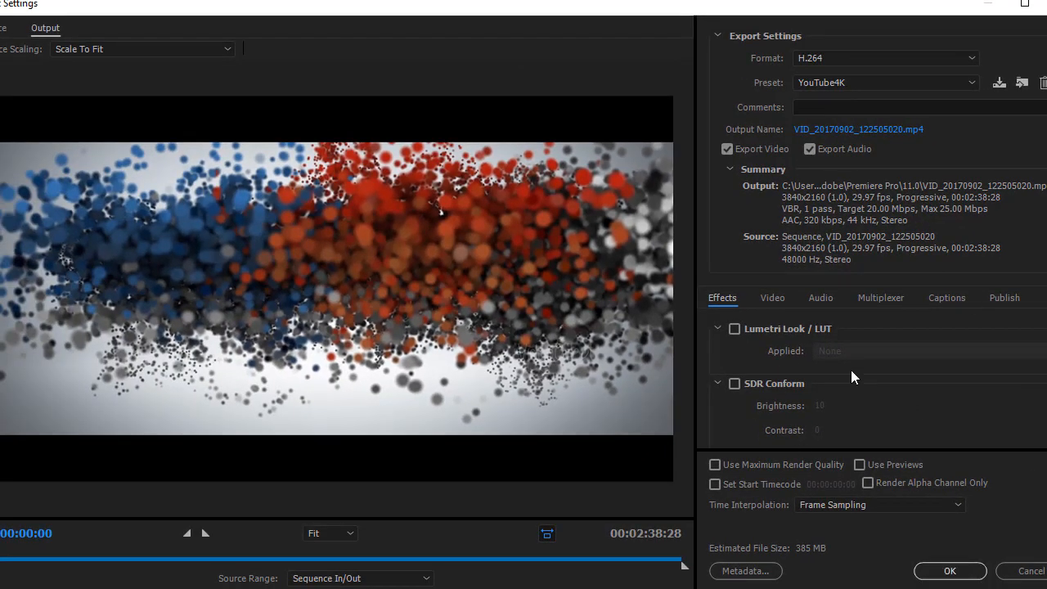
{"action": "scroll", "scroll_direction": "down", "scroll_amount": 3}
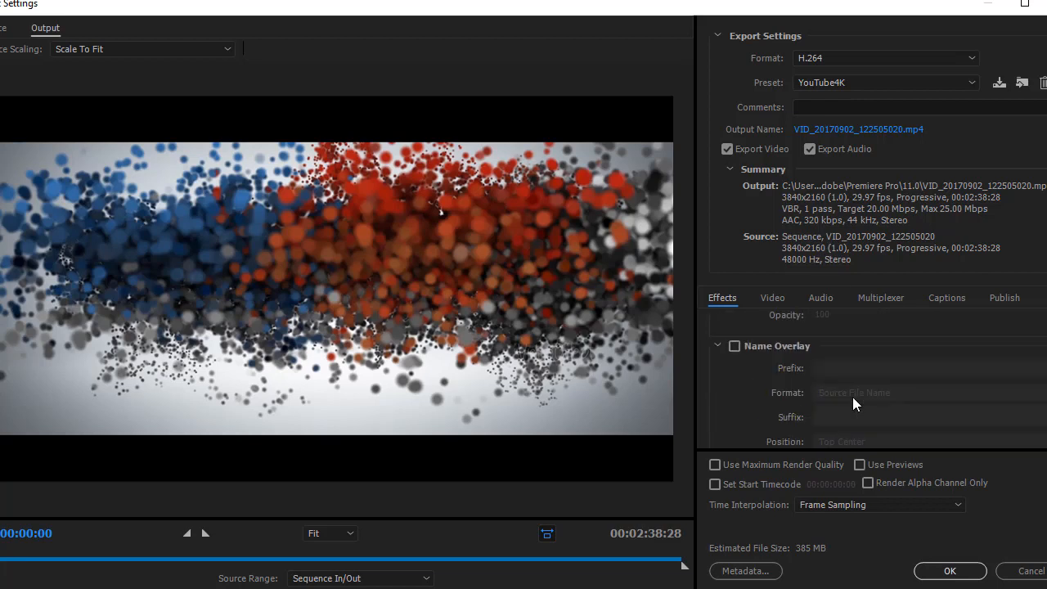
{"action": "left_click", "coordinate": [773, 297]}
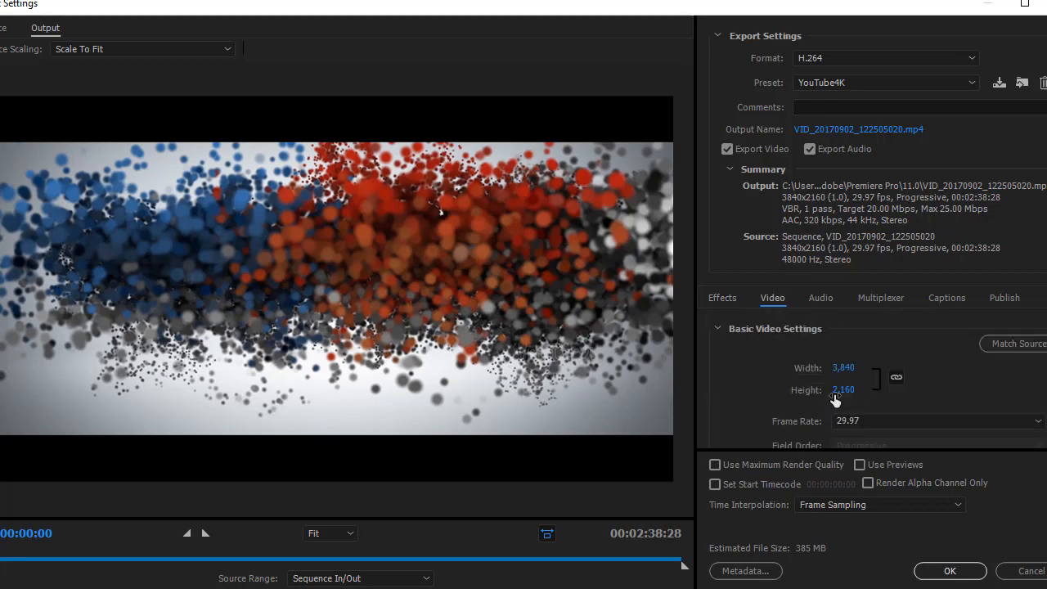
{"action": "scroll", "scroll_direction": "down", "scroll_amount": 3}
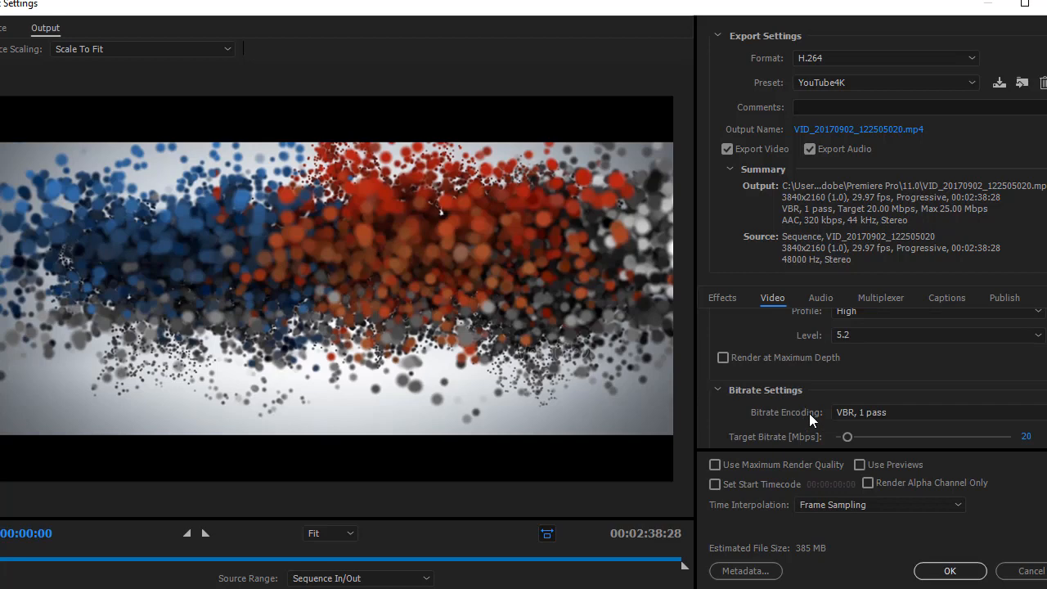
{"action": "scroll", "scroll_direction": "down", "scroll_amount": 3}
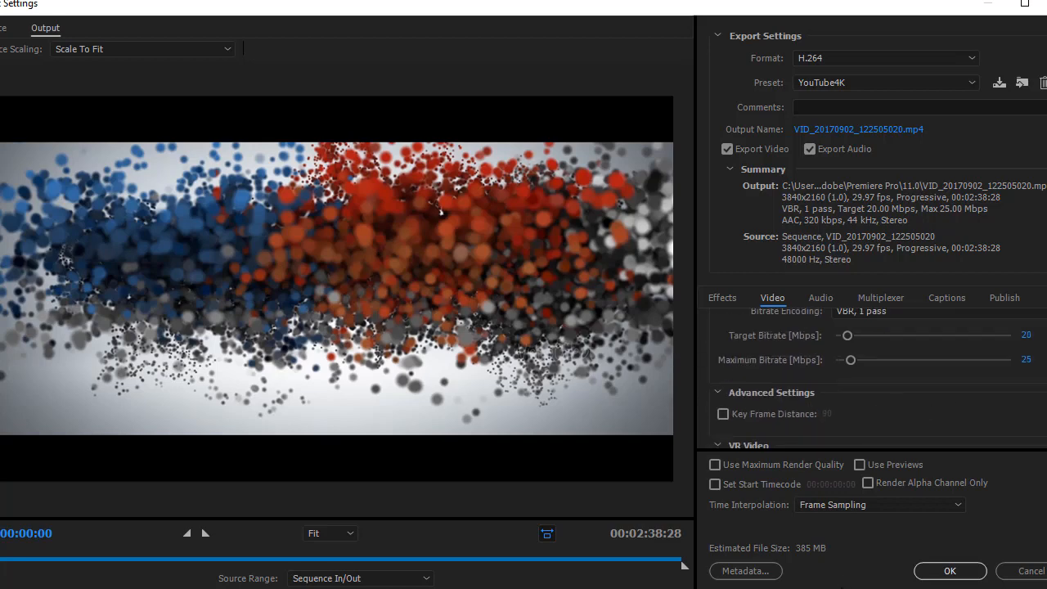
{"action": "left_click", "coordinate": [820, 297]}
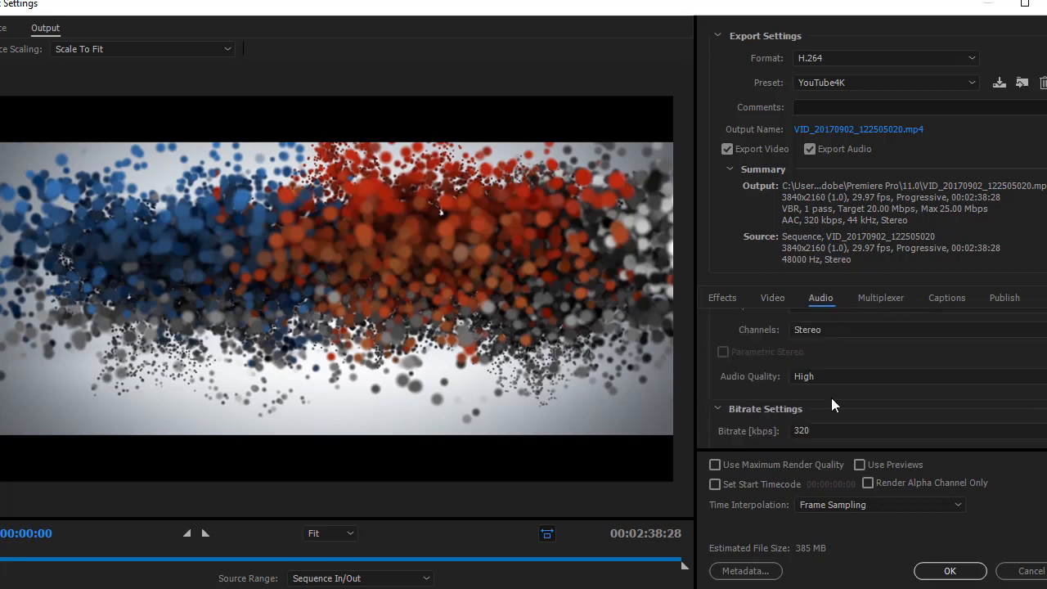
{"action": "left_click", "coordinate": [881, 297]}
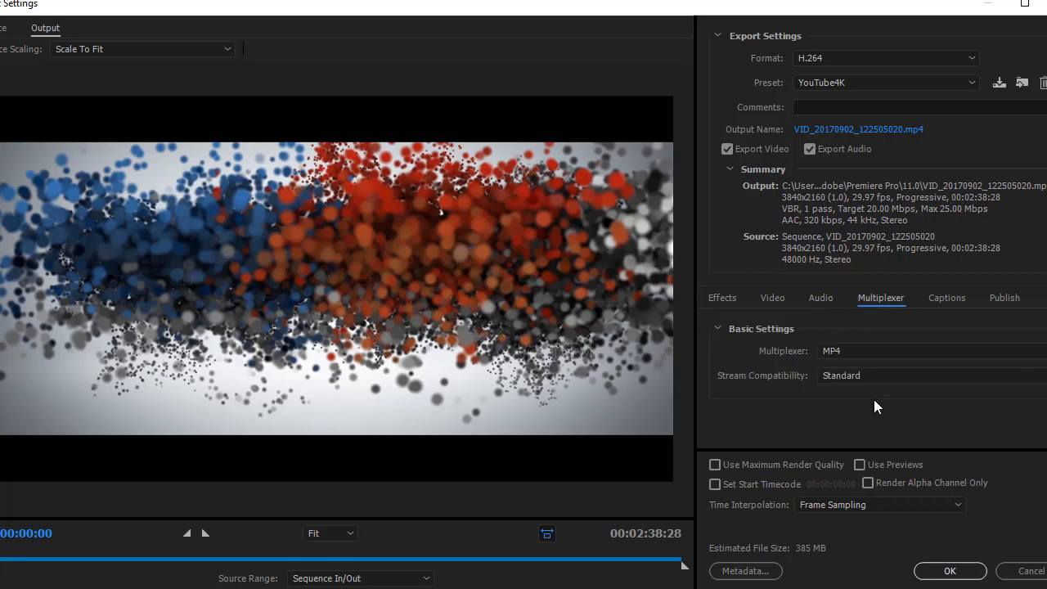
{"action": "left_click", "coordinate": [950, 570]}
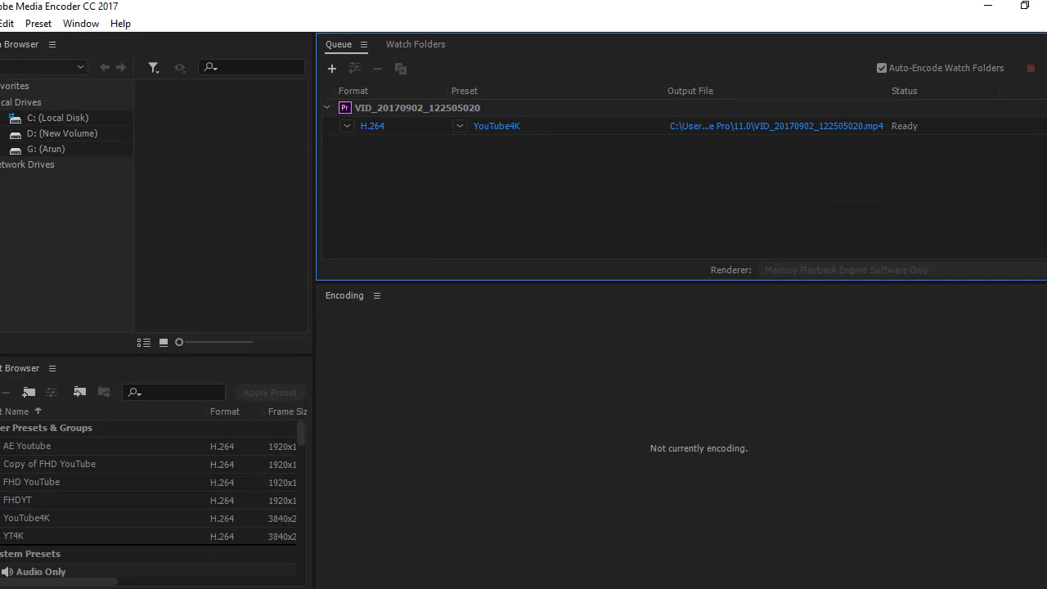
{"action": "mouse_move", "coordinate": [677, 320]}
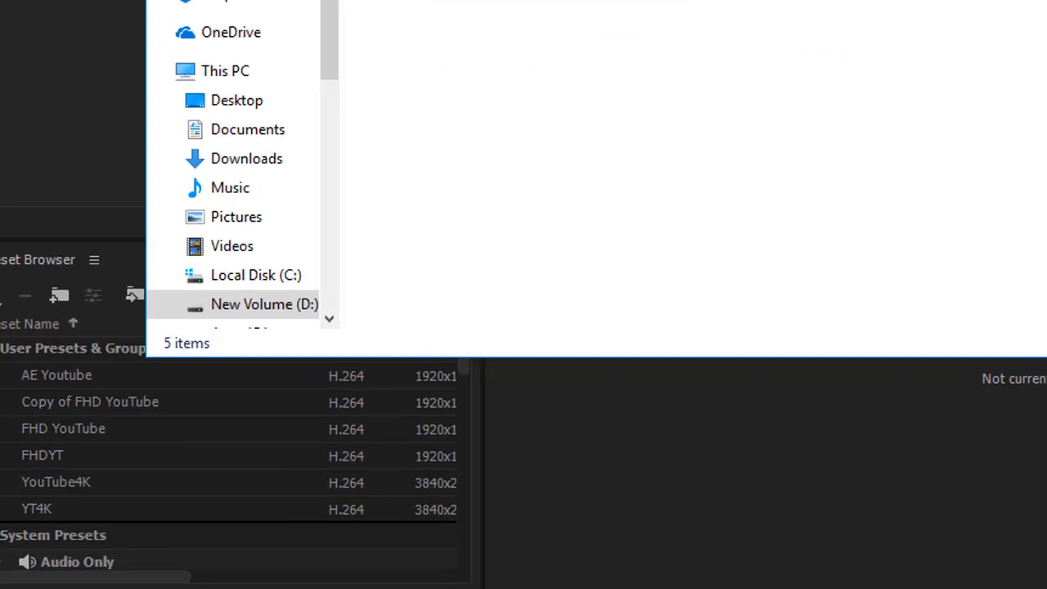
Step: Select the 429 MB rendered MP4 in the PRE folder and open its context menu
{"action": "left_click", "coordinate": [264, 304]}
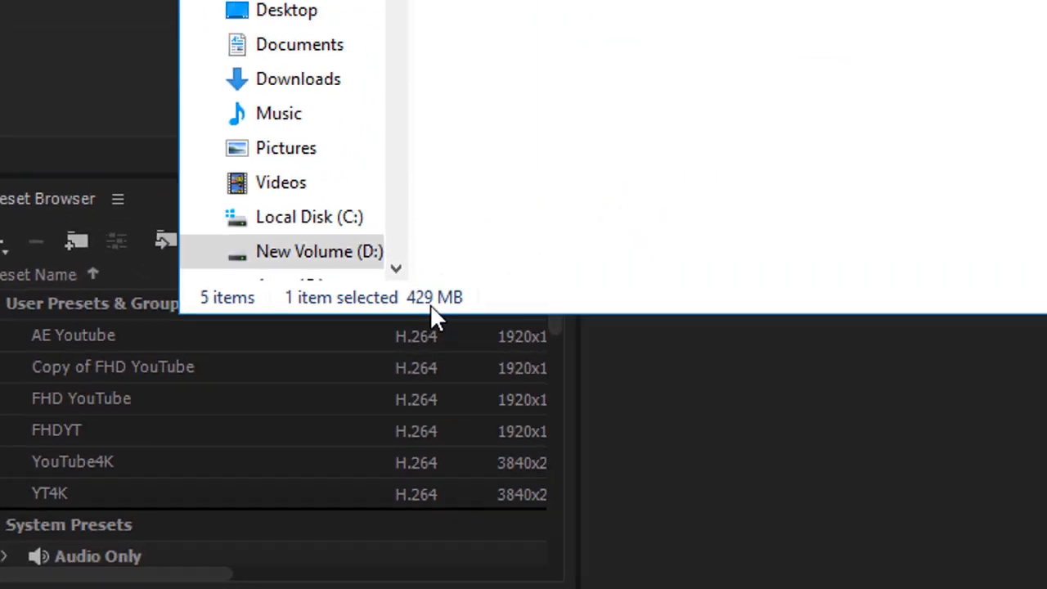
{"action": "right_click", "coordinate": [369, 114]}
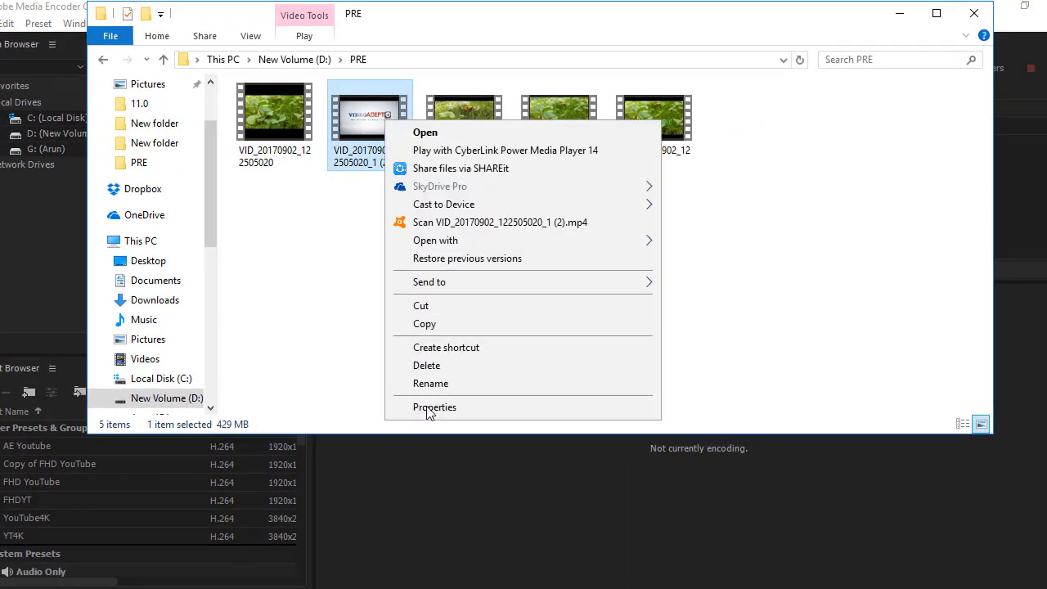